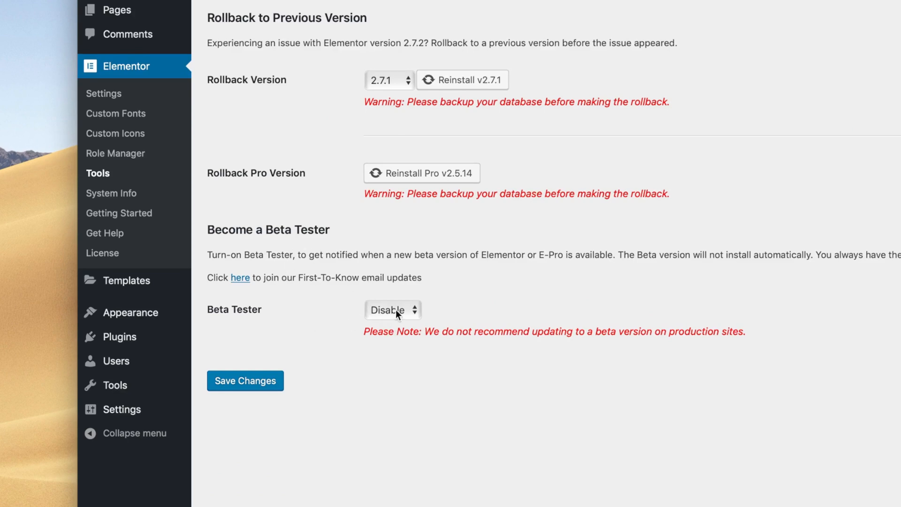
# Enable Elementor's Beta Tester option and view Updates offering Elementor Pro 2.7.0-beta1
pyautogui.click(392, 309)
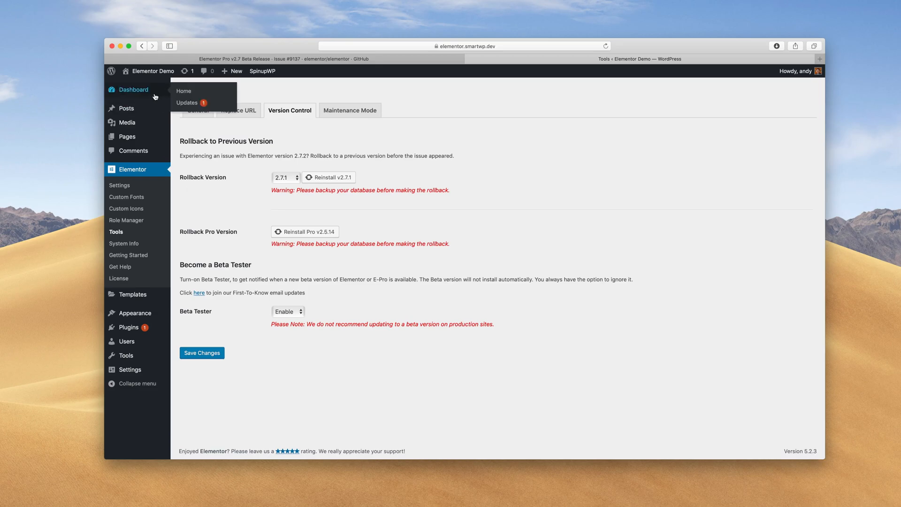
pyautogui.click(186, 103)
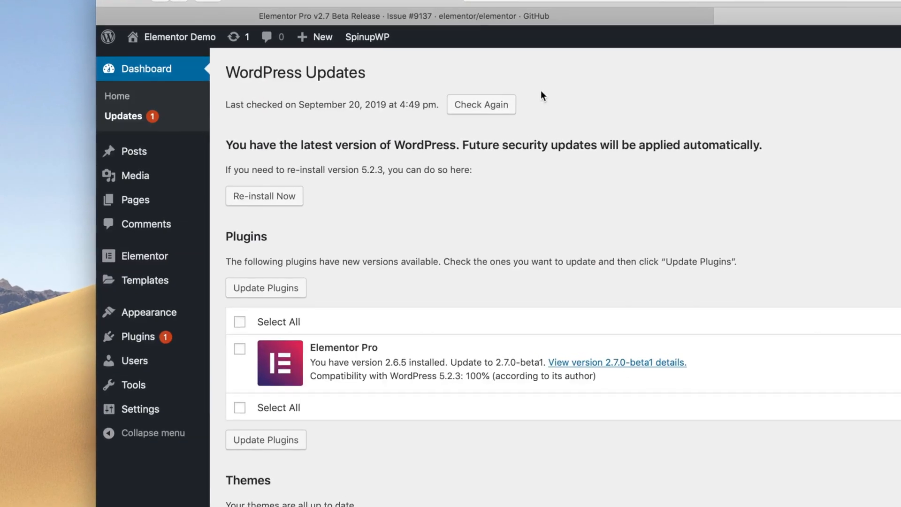
pyautogui.moveTo(497, 93)
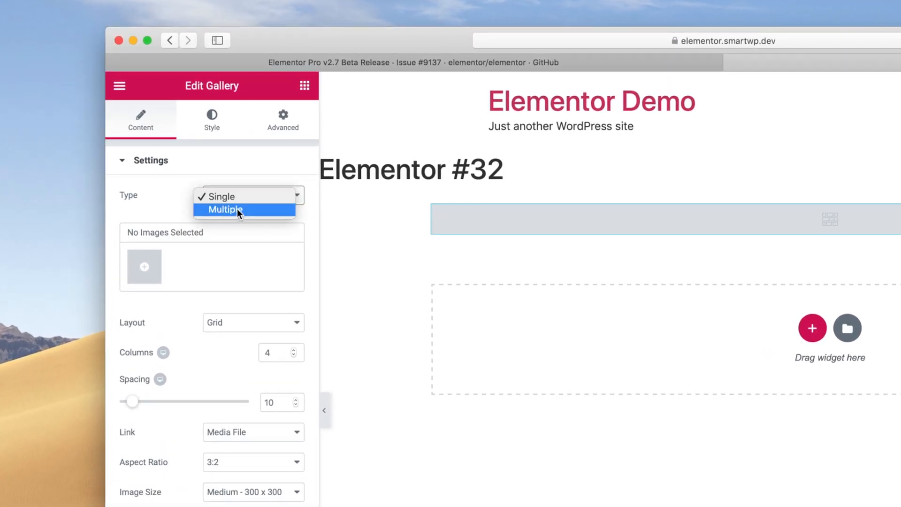
# Try a multiple-gallery setup with a second 'New Gallery' and filter to it
pyautogui.click(225, 209)
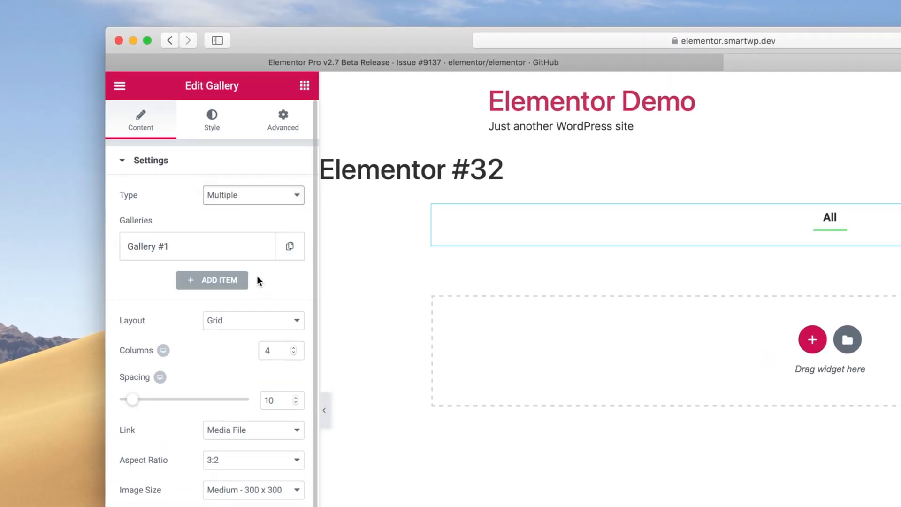
pyautogui.click(213, 279)
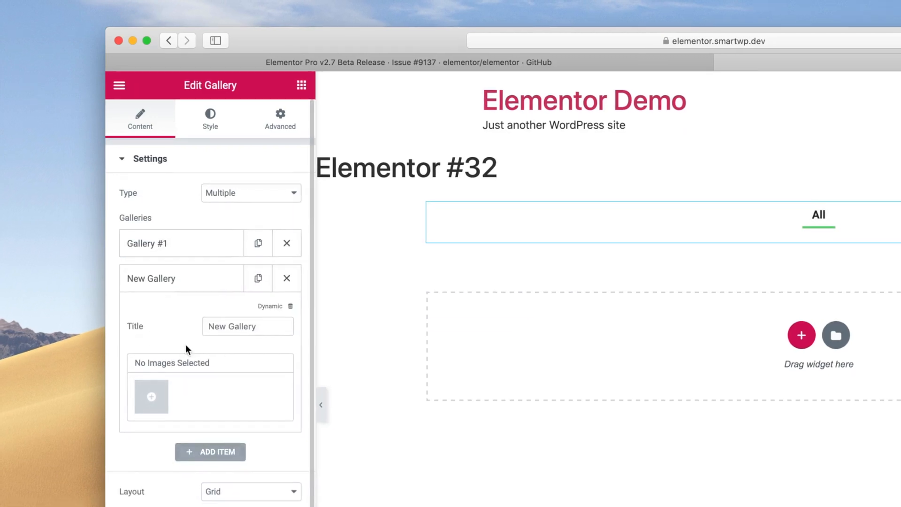
pyautogui.click(151, 397)
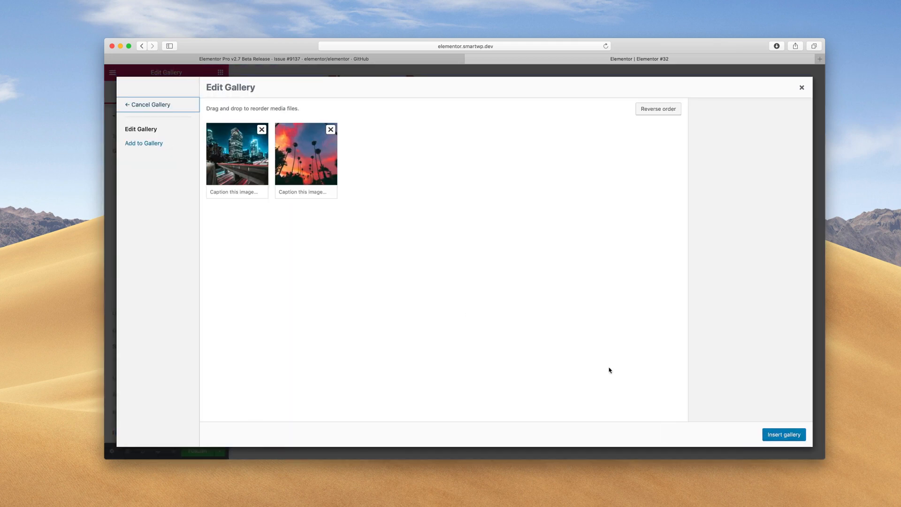
pyautogui.click(783, 434)
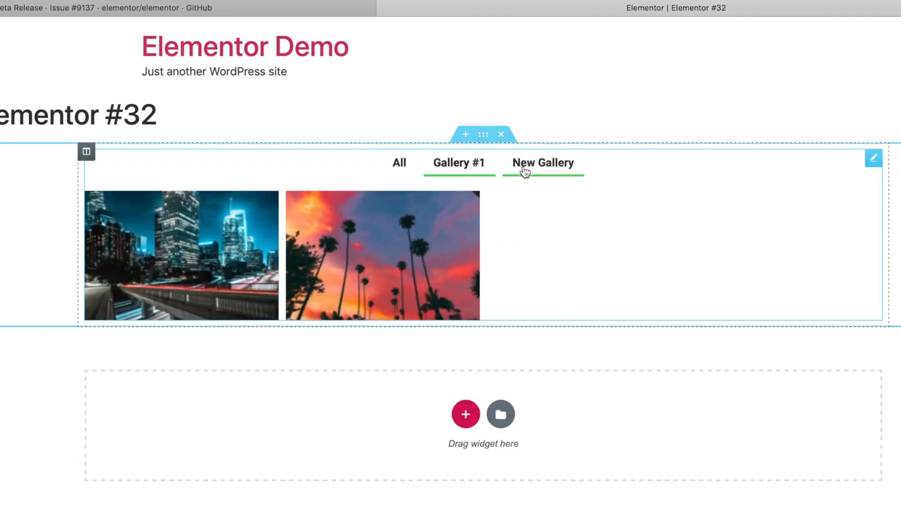
pyautogui.click(398, 162)
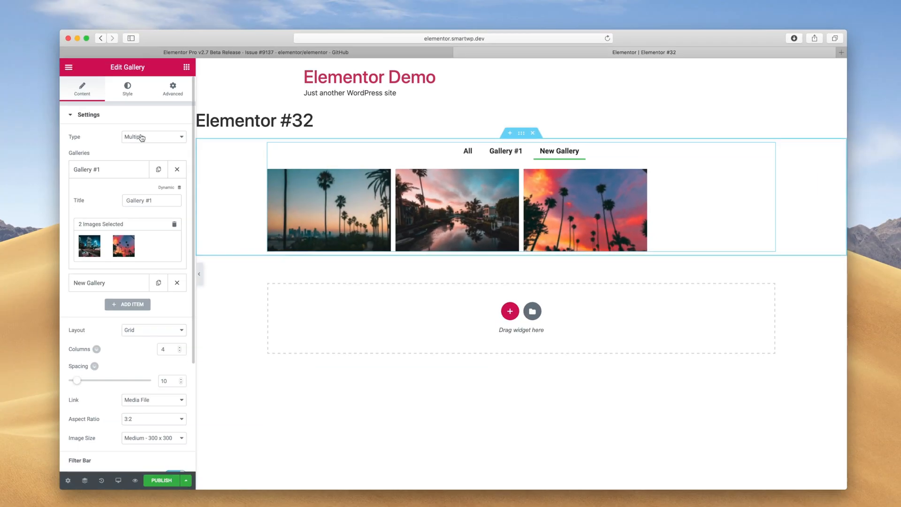
# Switch to a single gallery and insert the four palm tree and city photos
pyautogui.click(154, 137)
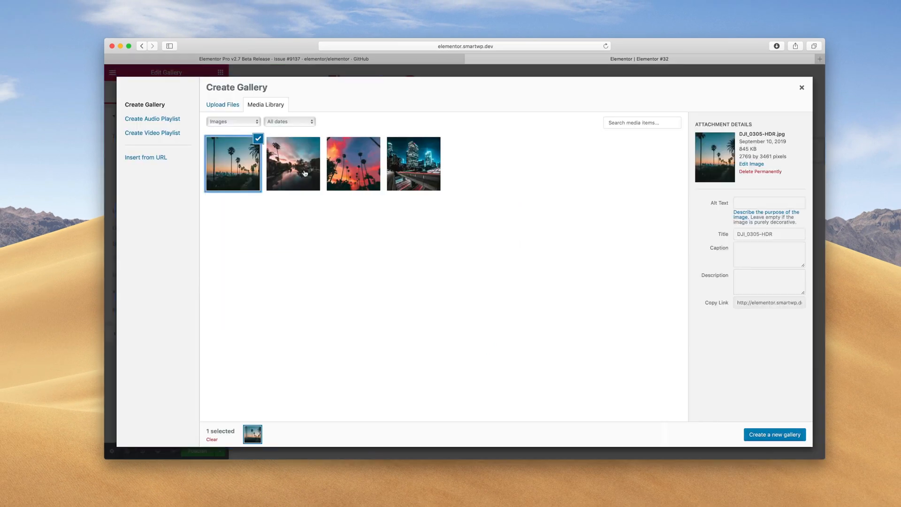
pyautogui.click(413, 164)
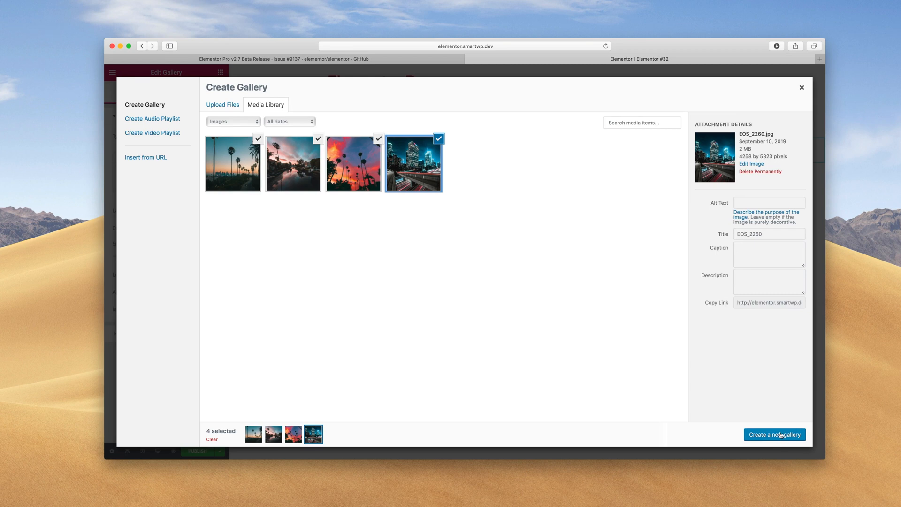
pyautogui.click(774, 433)
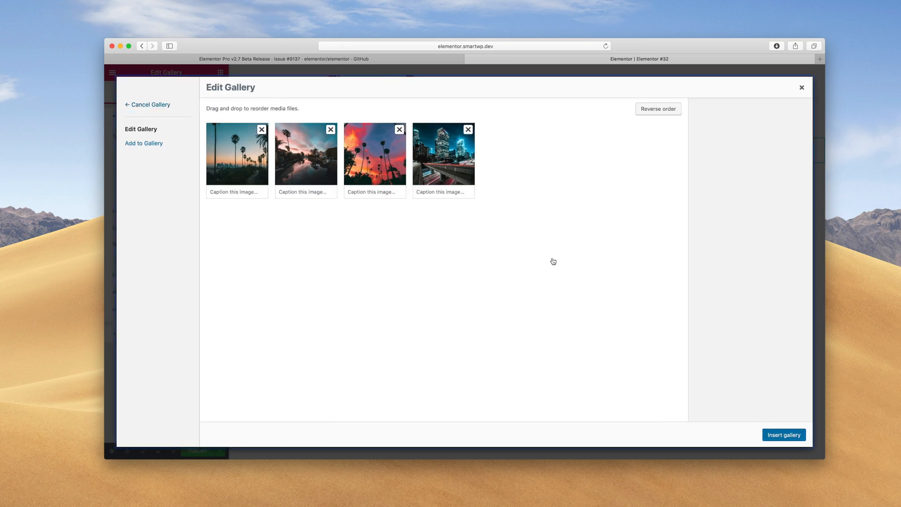
pyautogui.click(783, 435)
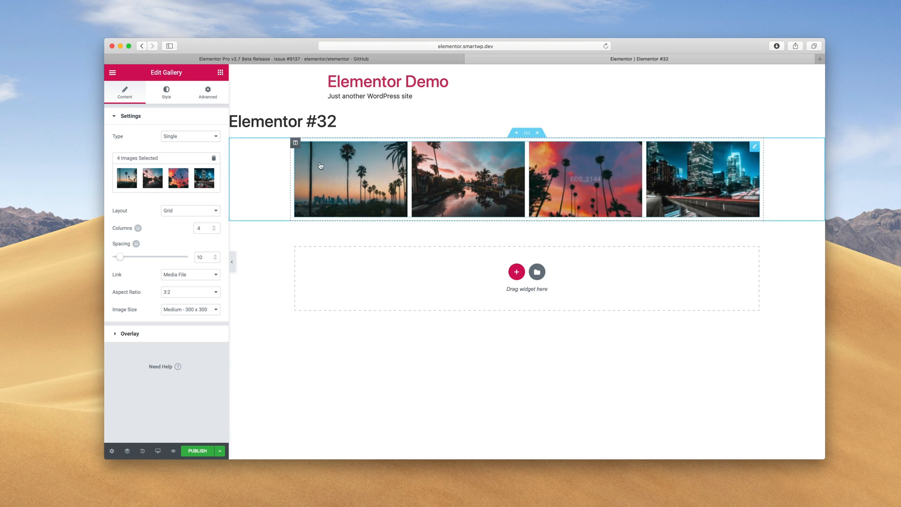
# Set the gallery layout to Masonry and insert the six-photo gallery
pyautogui.click(189, 211)
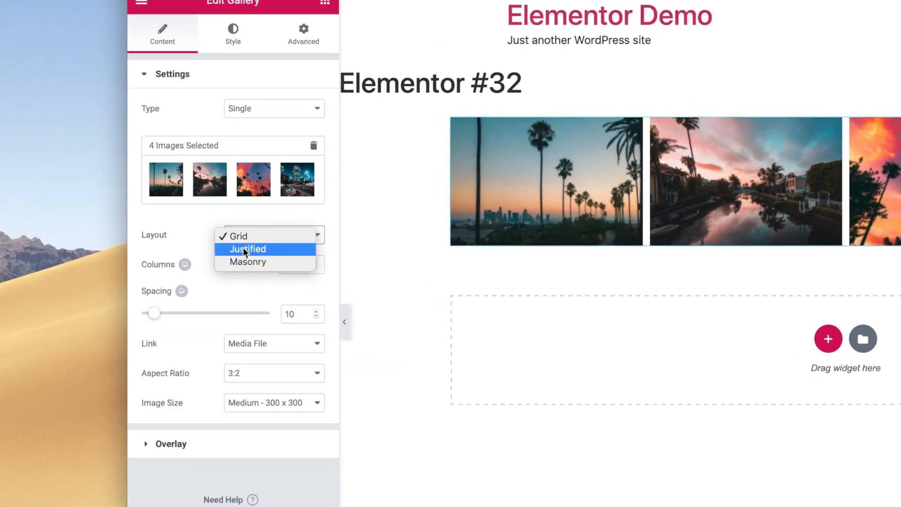
pyautogui.moveTo(247, 263)
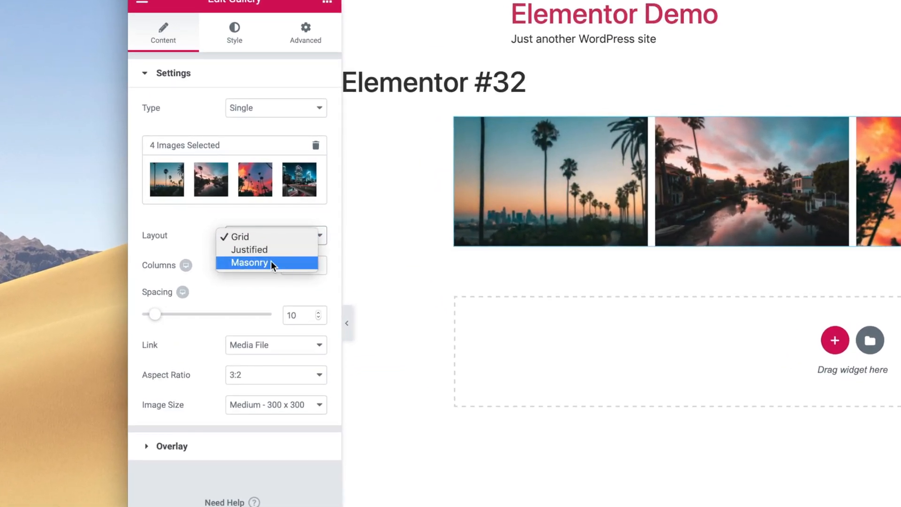
pyautogui.click(249, 263)
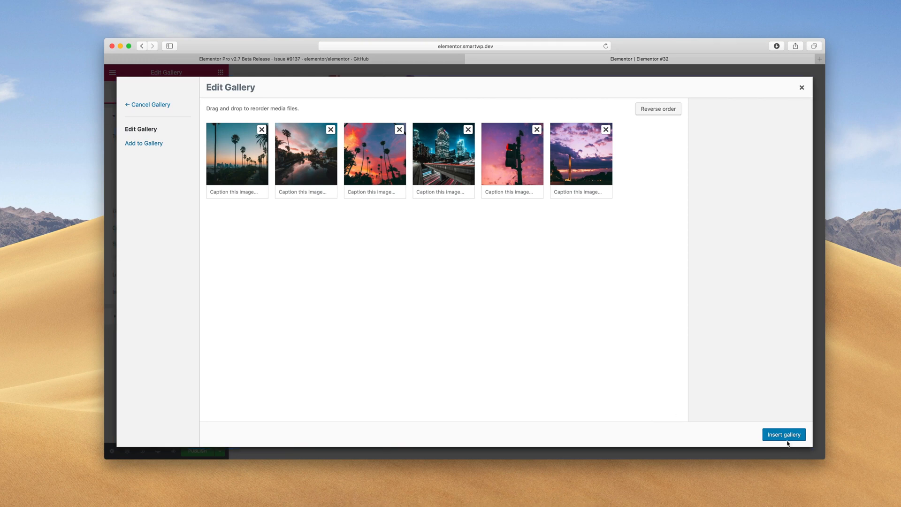
pyautogui.click(784, 435)
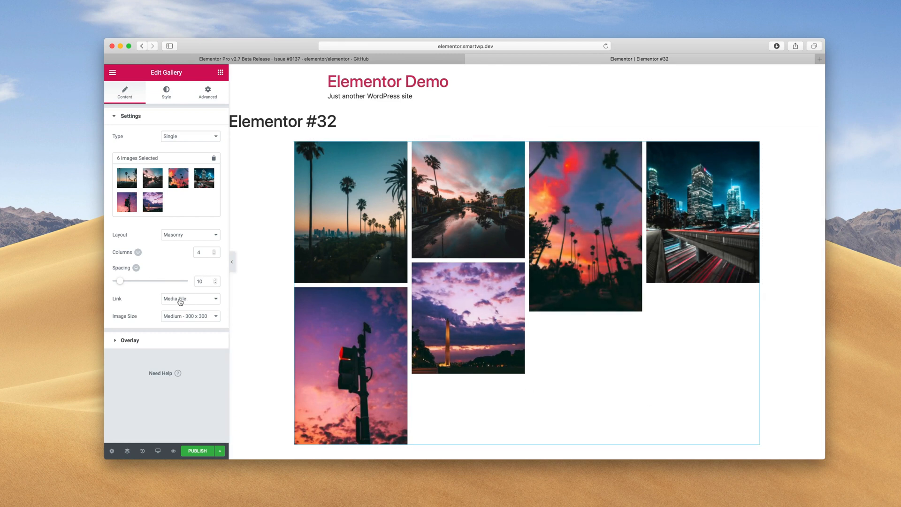
# Use Medium Large images in a Justified layout with row height 334, spacing 12
pyautogui.click(190, 316)
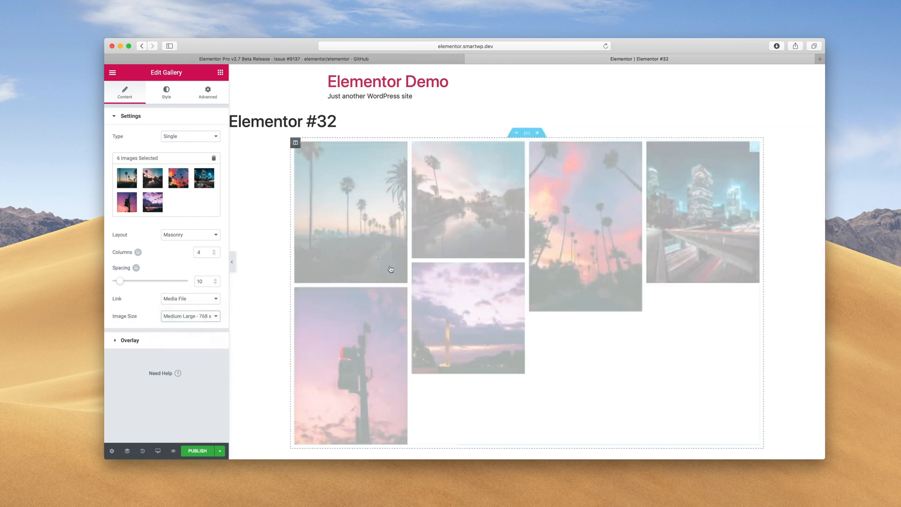
pyautogui.click(189, 235)
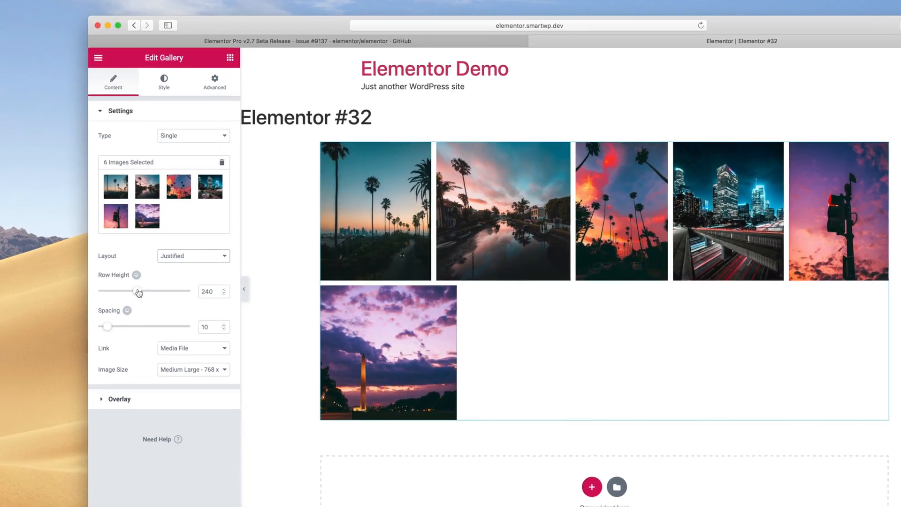
pyautogui.moveTo(137, 291); pyautogui.dragTo(171, 294)
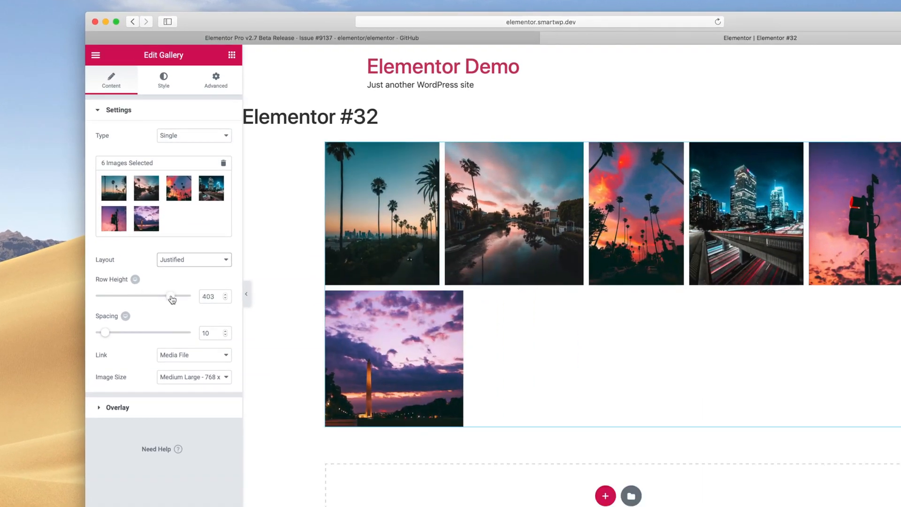
pyautogui.moveTo(171, 295); pyautogui.dragTo(156, 295)
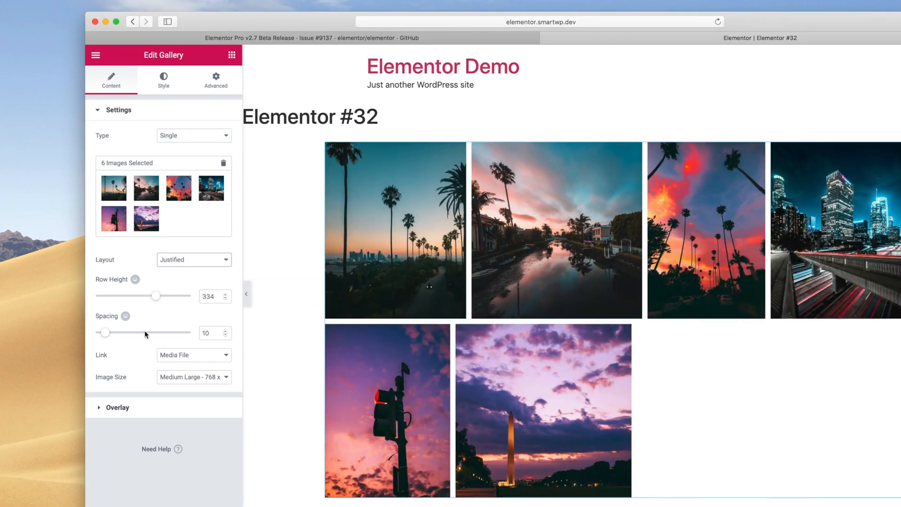
pyautogui.moveTo(105, 332); pyautogui.dragTo(115, 332)
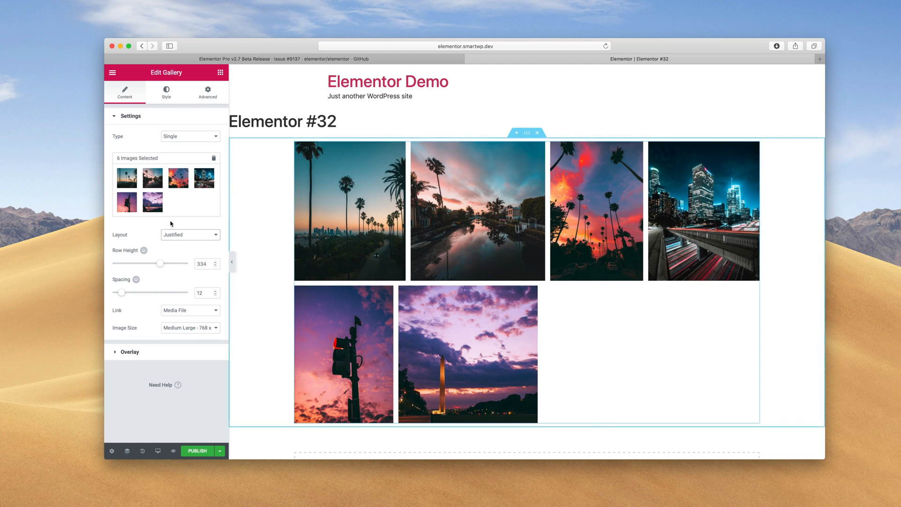
# Show the gallery image CSS Filters in the Style tab's Hover state
pyautogui.click(166, 92)
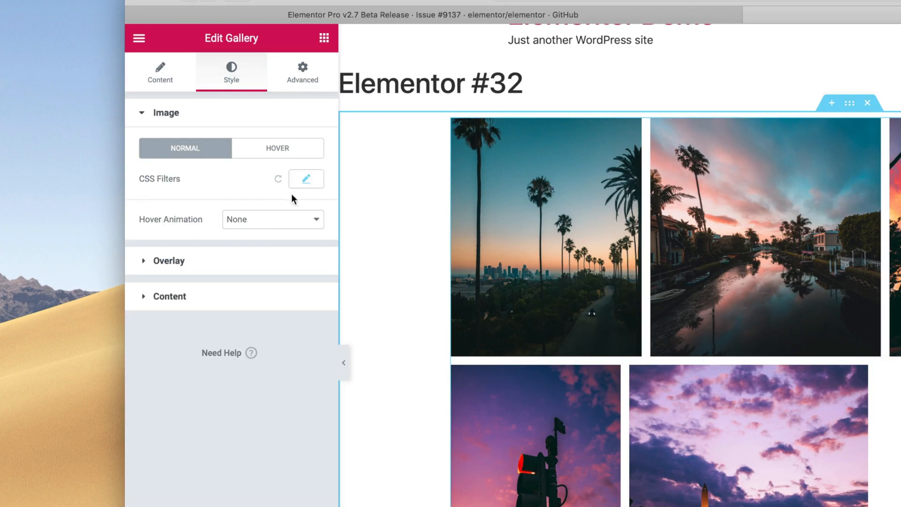
pyautogui.click(306, 179)
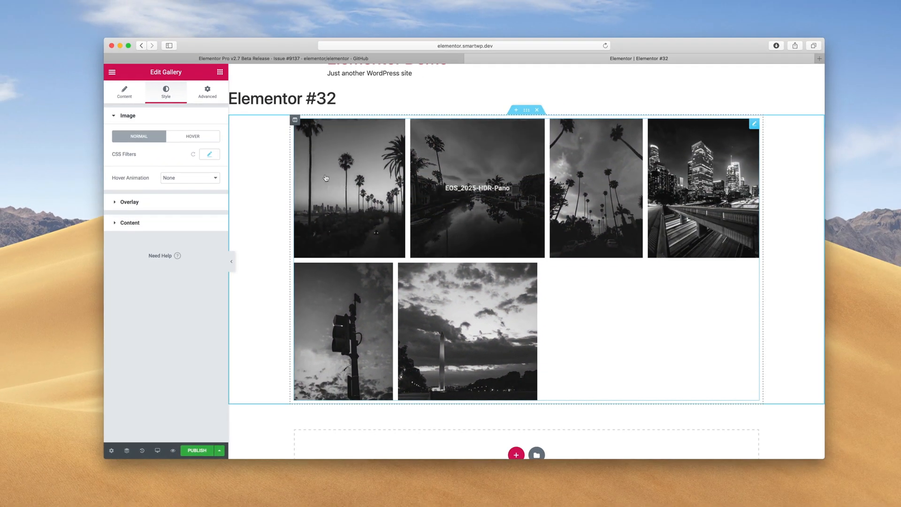
pyautogui.click(192, 136)
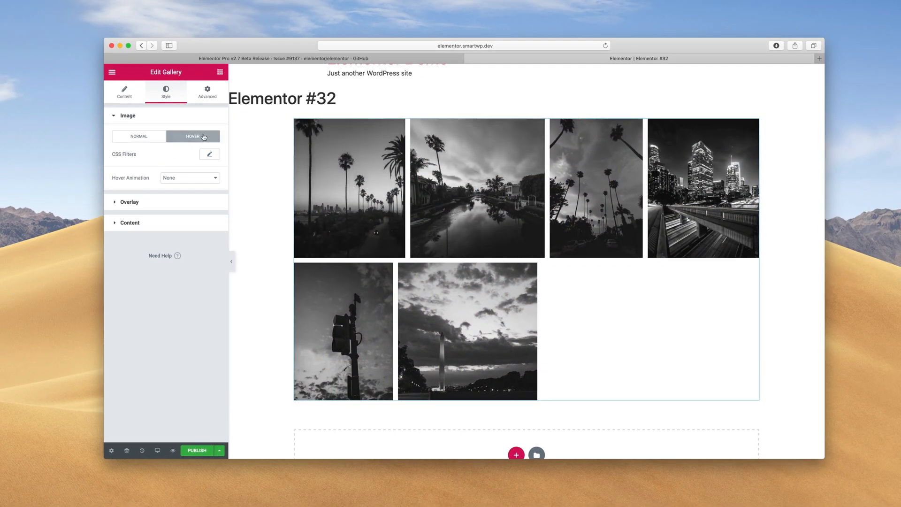
pyautogui.click(209, 154)
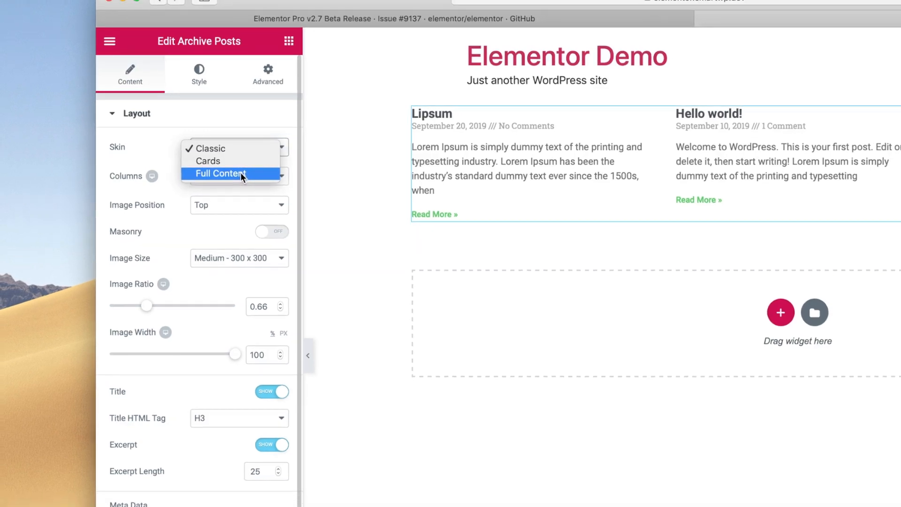
# Set the Archive Posts widget's Skin to Full Content
pyautogui.click(221, 174)
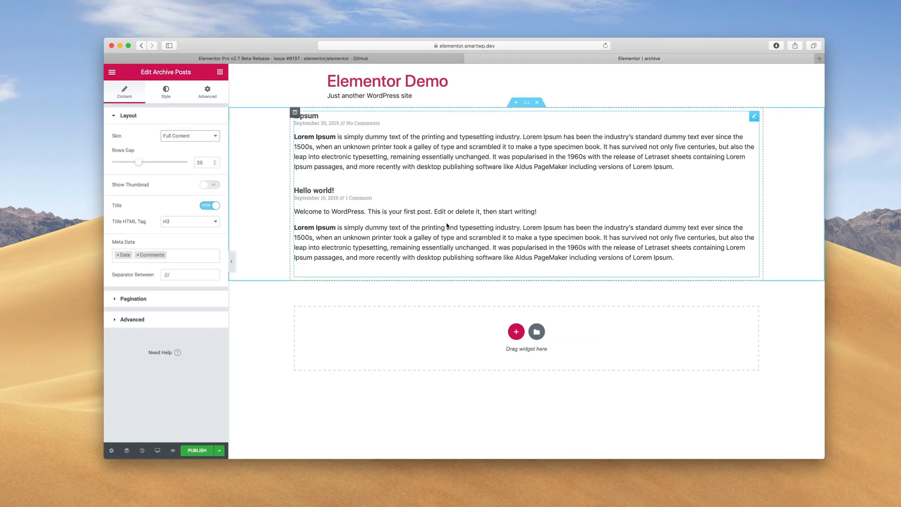
pyautogui.moveTo(393, 196)
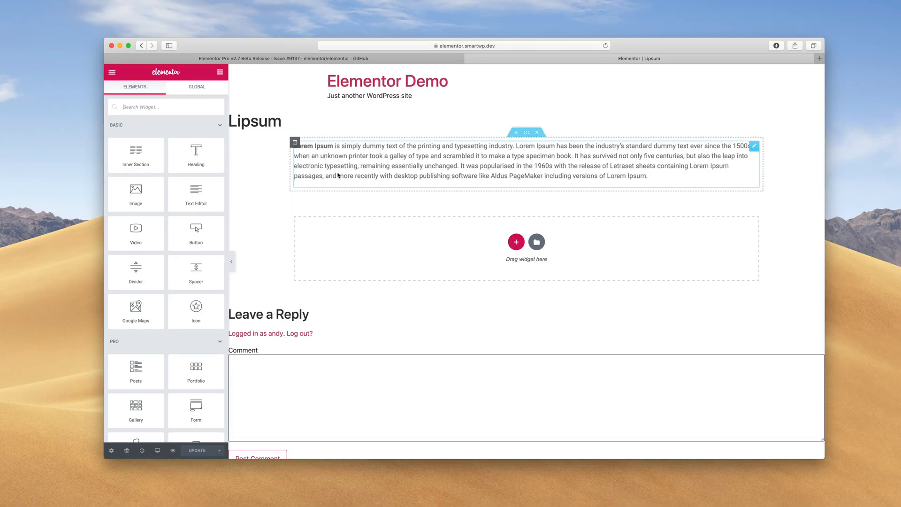
# Place a Star Rating under the Lipsum text, driven by the ACF Rating field
pyautogui.write('rat')
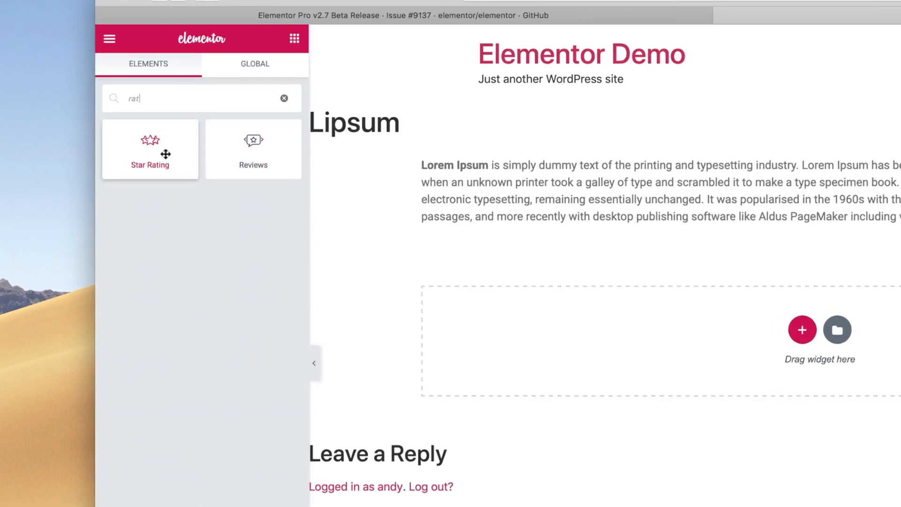
pyautogui.moveTo(151, 149); pyautogui.dragTo(517, 259)
pyautogui.write('3.6')
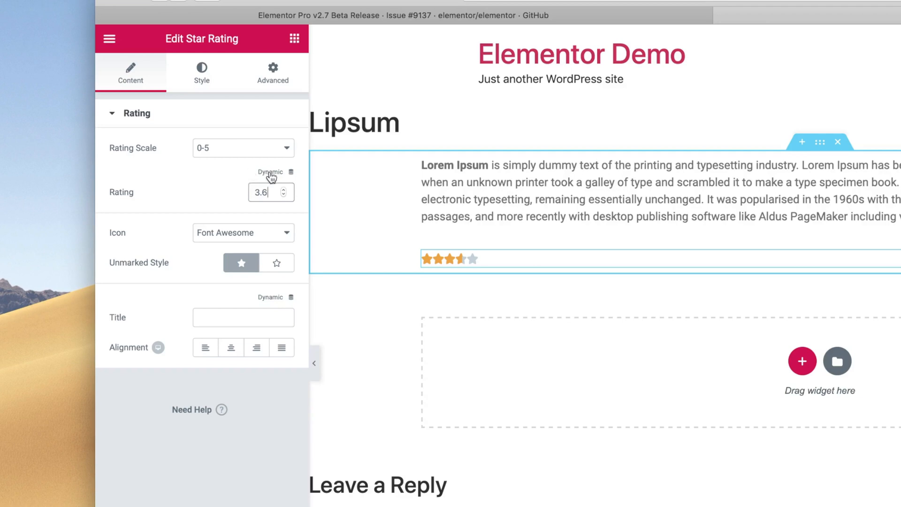
pyautogui.click(290, 172)
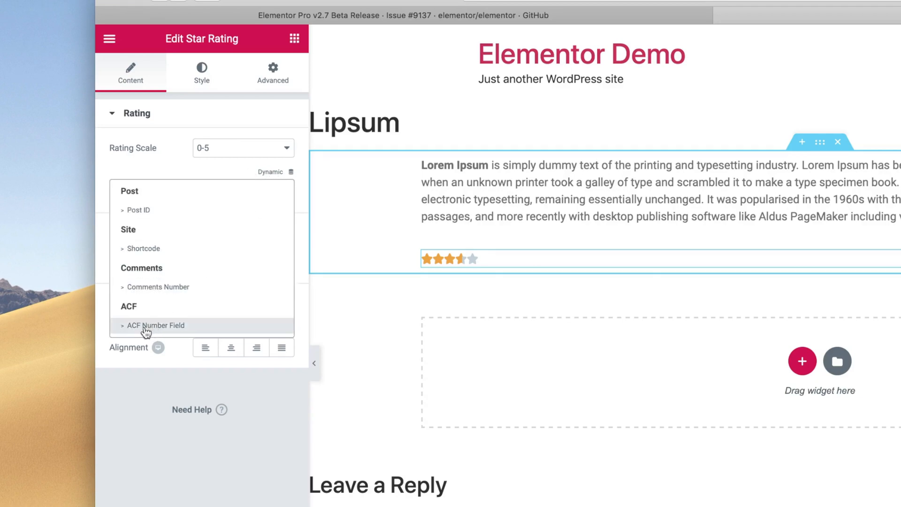
pyautogui.click(156, 326)
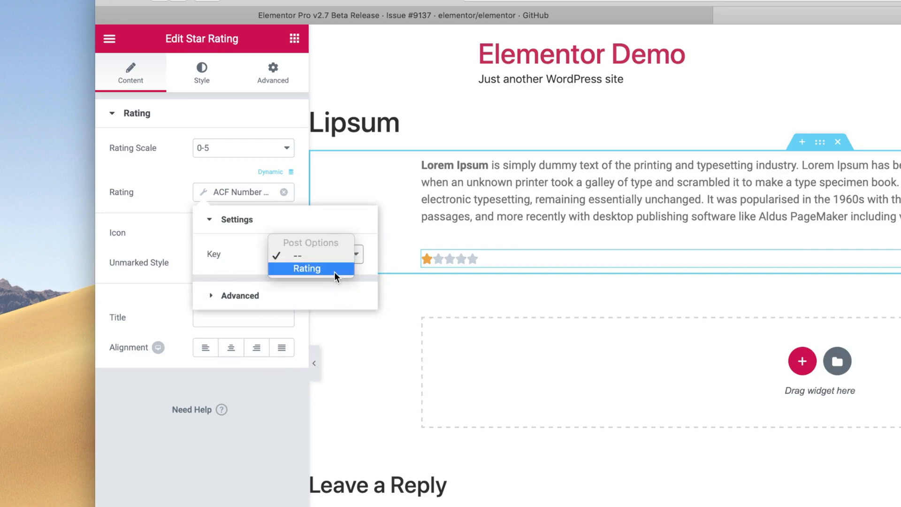
pyautogui.click(306, 268)
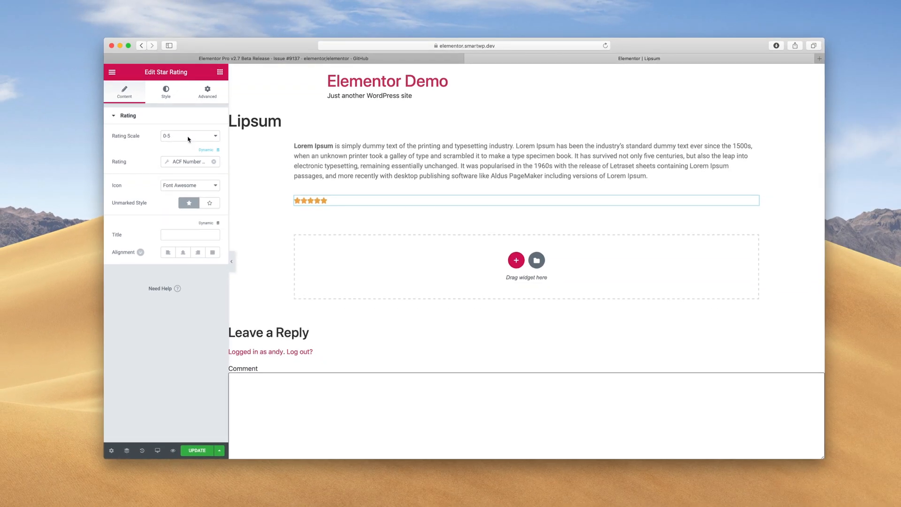
# Set the rating scale to 0–10 and update the page
pyautogui.click(190, 135)
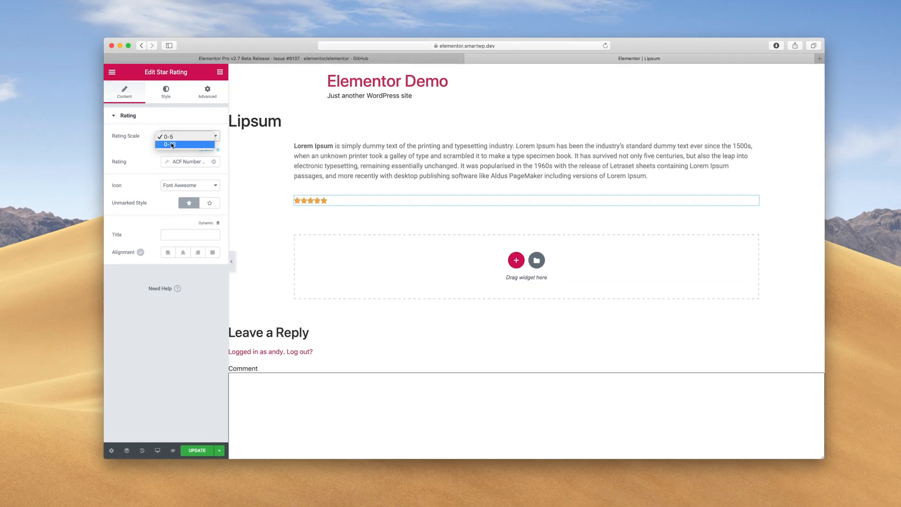
pyautogui.click(168, 144)
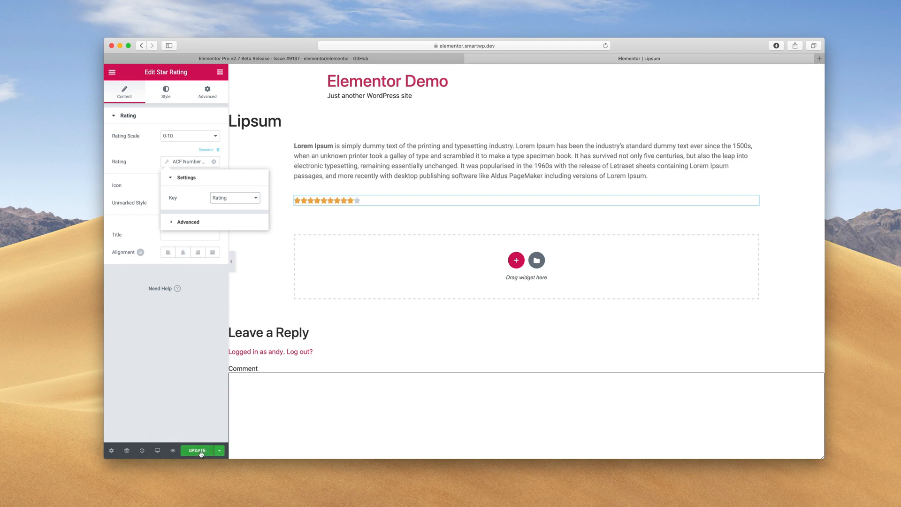
pyautogui.click(197, 450)
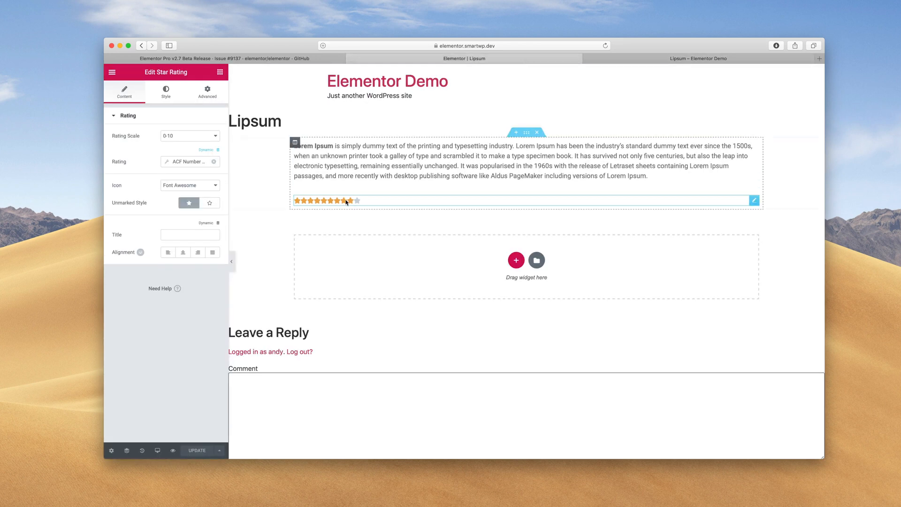
# Edit the post's Rating field from the frontend and reload to see four-of-ten stars
pyautogui.click(697, 58)
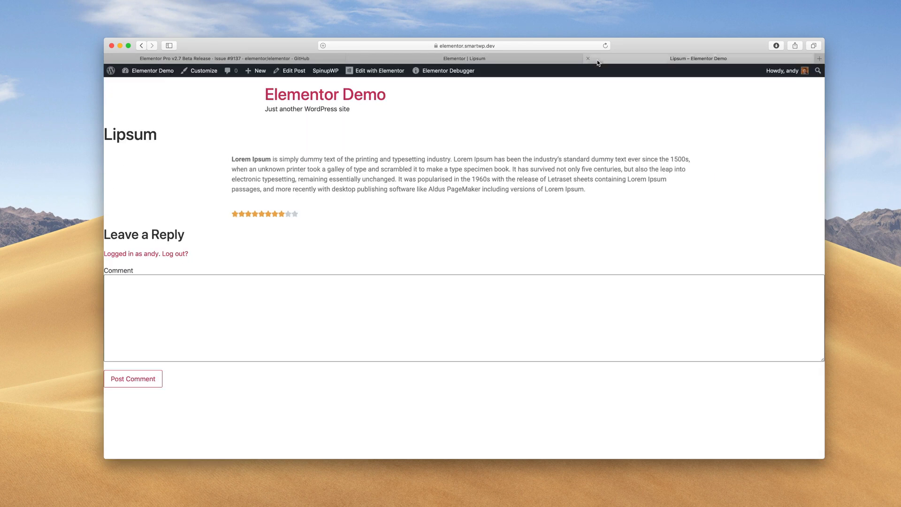
pyautogui.click(588, 58)
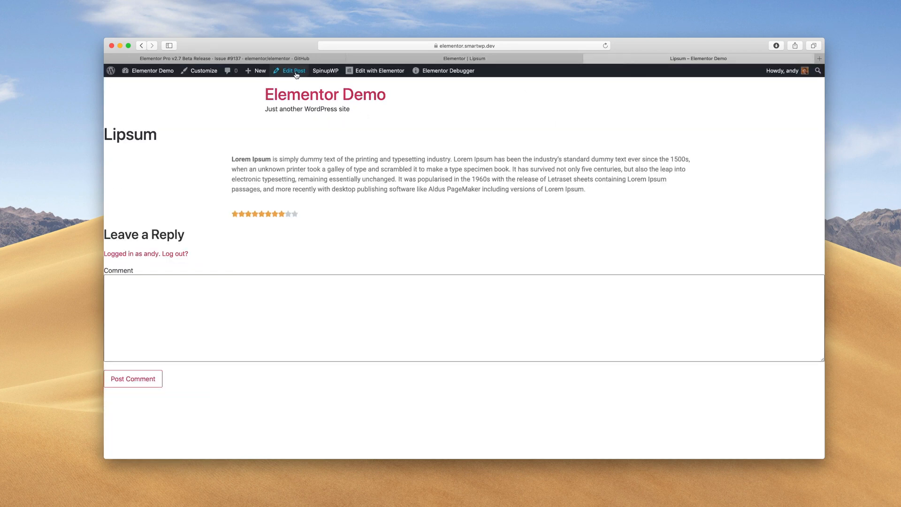
pyautogui.click(294, 71)
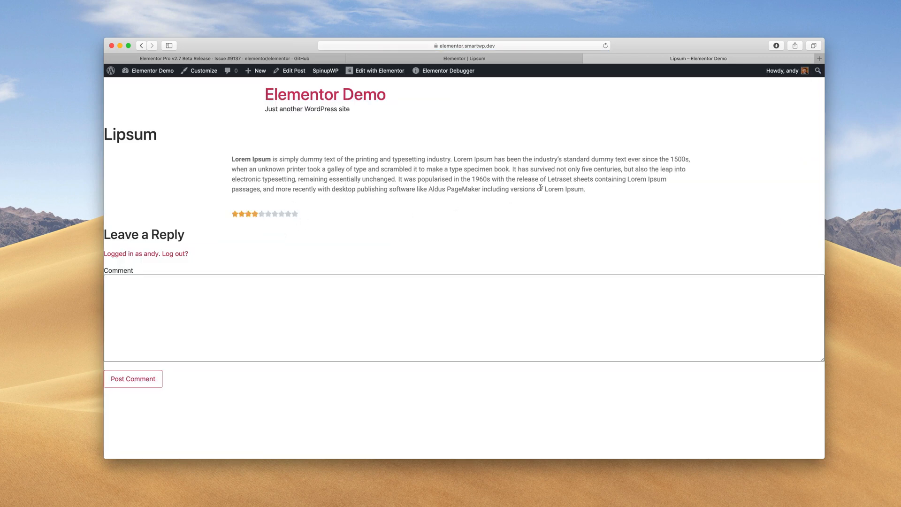
pyautogui.click(380, 71)
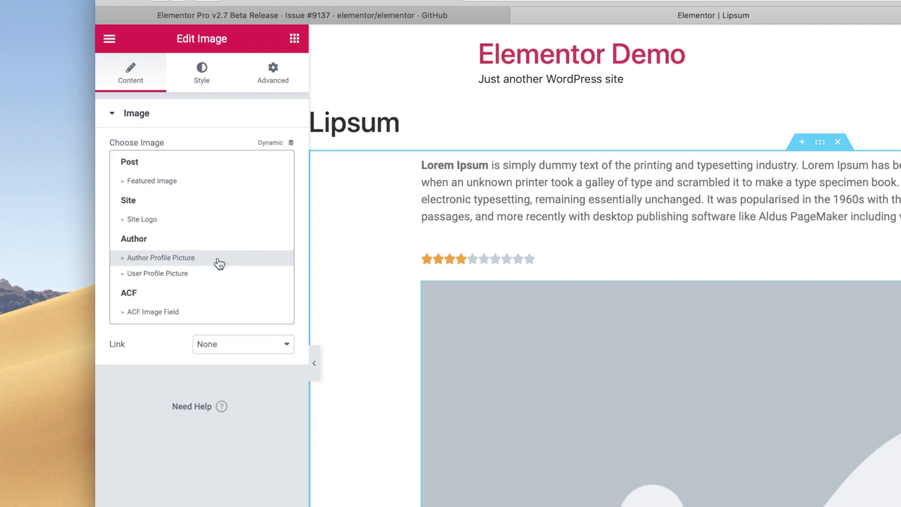
pyautogui.moveTo(128, 273)
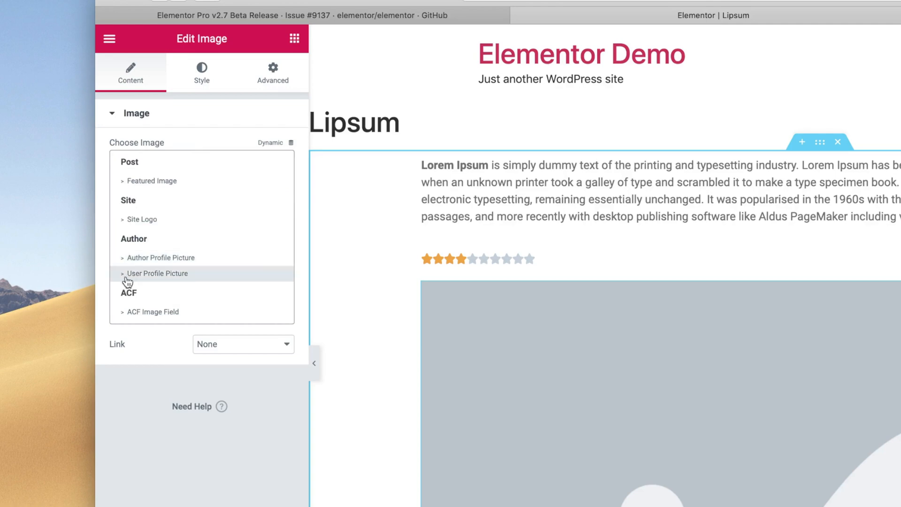
# Set the Image widget to the dynamic User Profile Picture and return to release notes
pyautogui.click(158, 273)
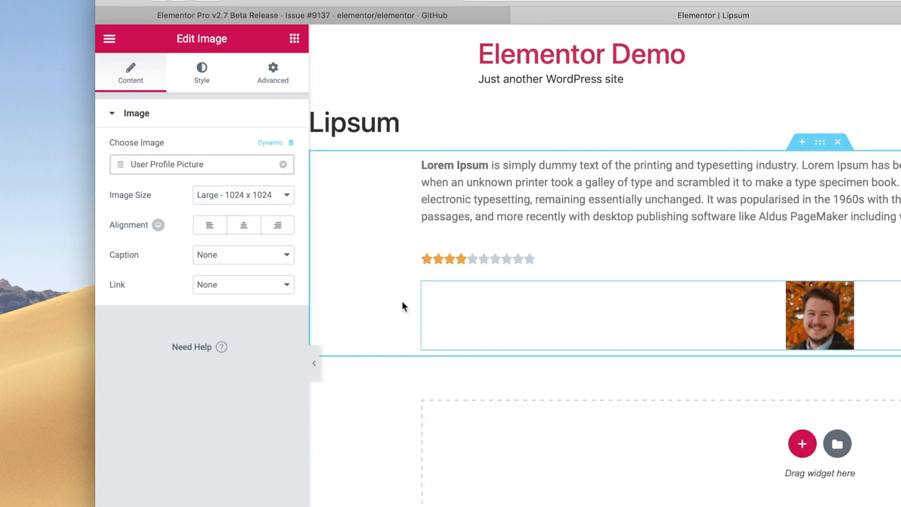
pyautogui.moveTo(528, 326)
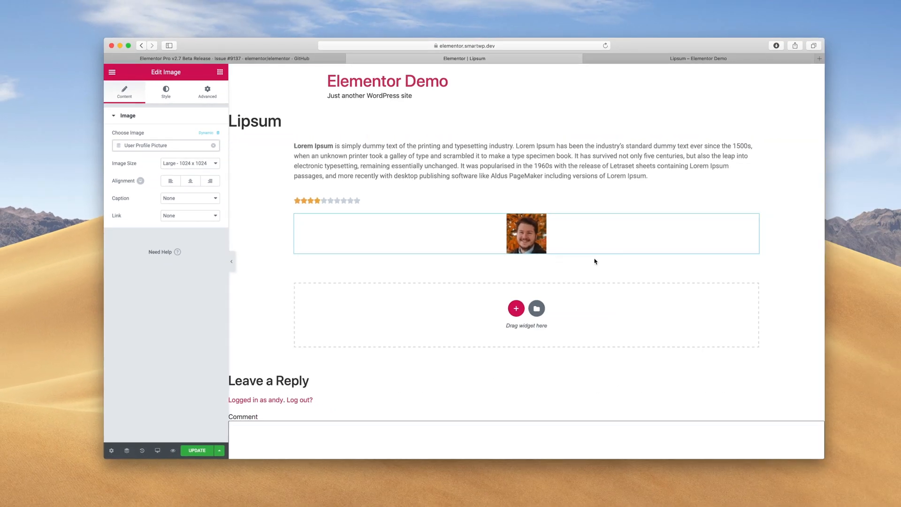
pyautogui.click(526, 234)
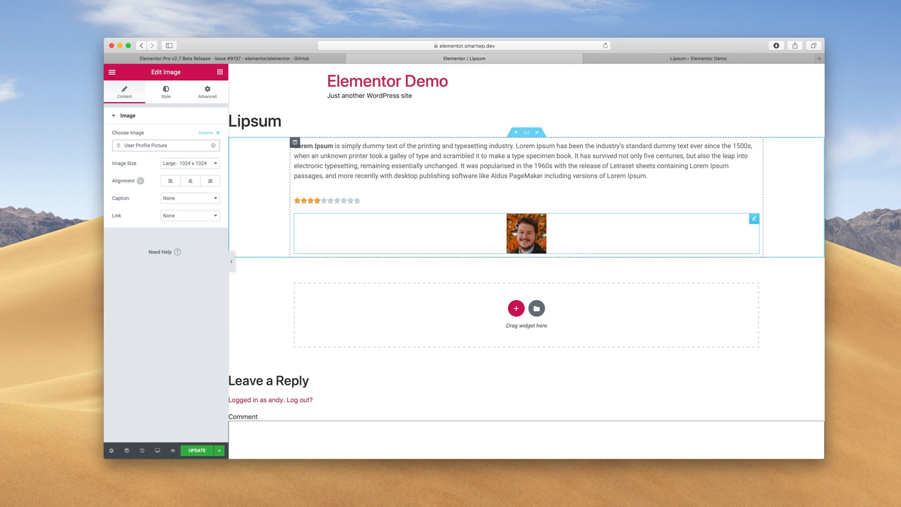
pyautogui.click(234, 58)
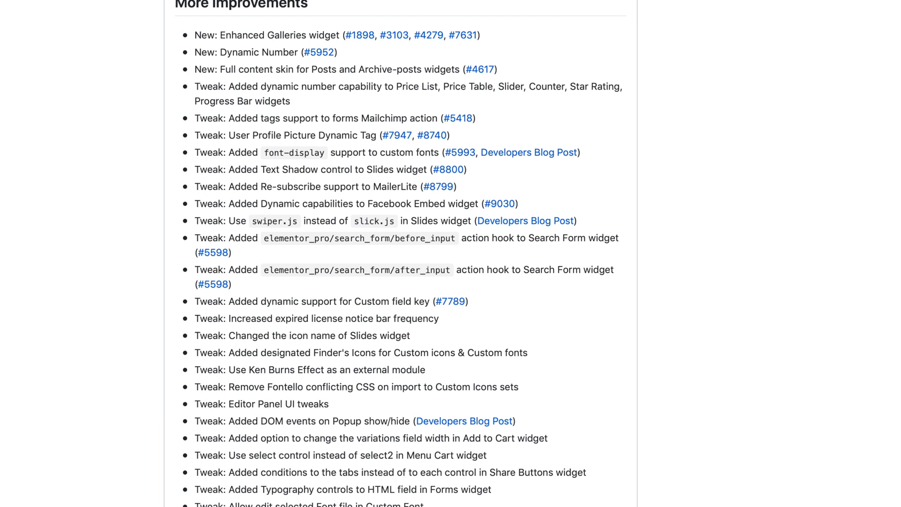